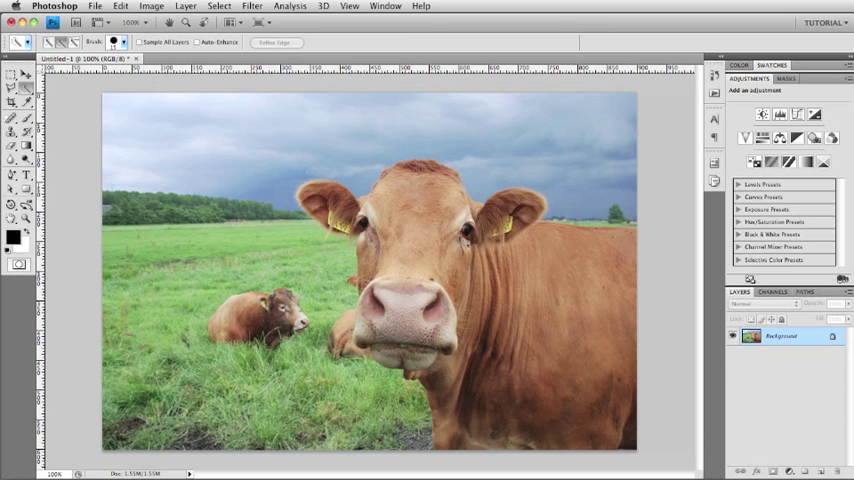
# - Select the foreground cow with Quick Selection and duplicate Background to Layer 1
pyautogui.click(820, 470)
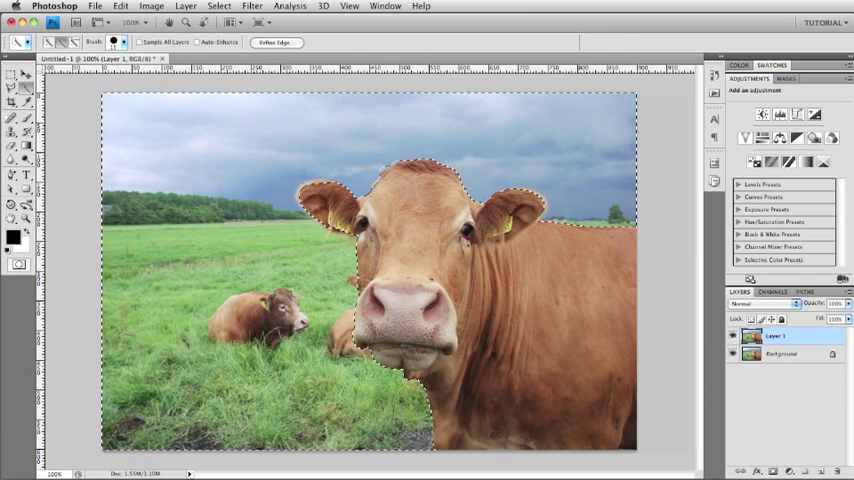
# - Save the cow selection as channel Alpha 1, then return to the RGB composite
pyautogui.click(772, 292)
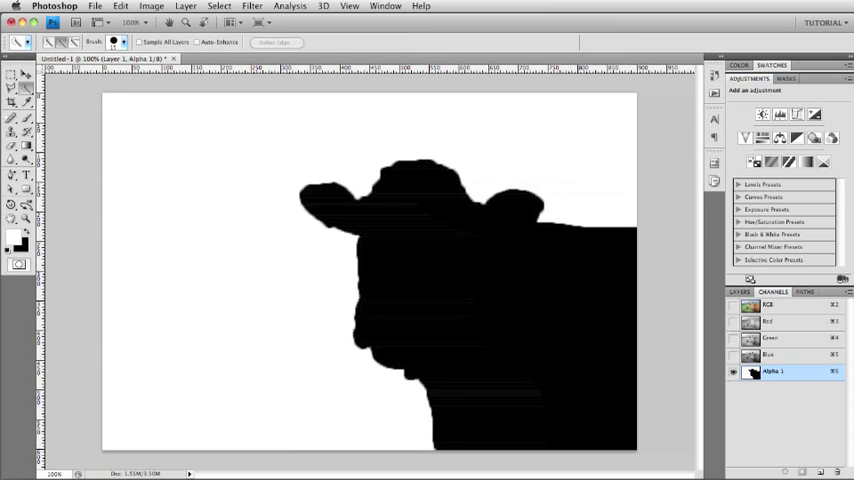
pyautogui.click(768, 304)
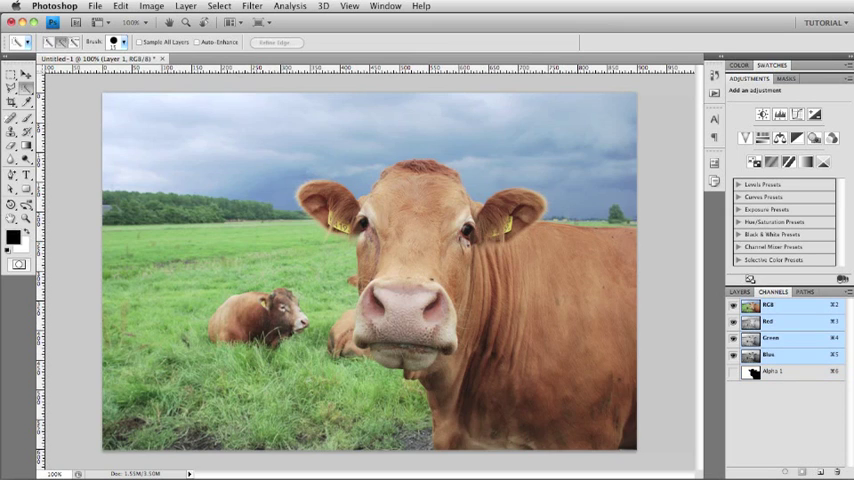
# - Return to the Layers panel and open Filter > Blur > Lens Blur on Layer 1
pyautogui.click(739, 291)
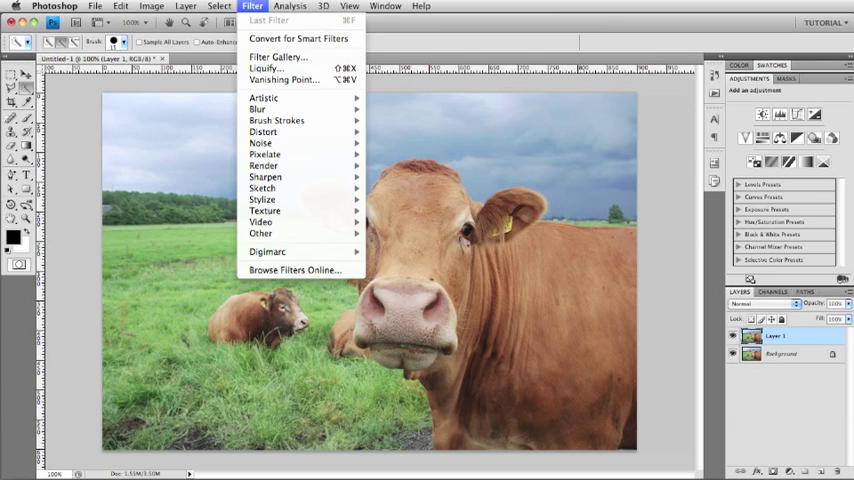
pyautogui.moveTo(257, 108)
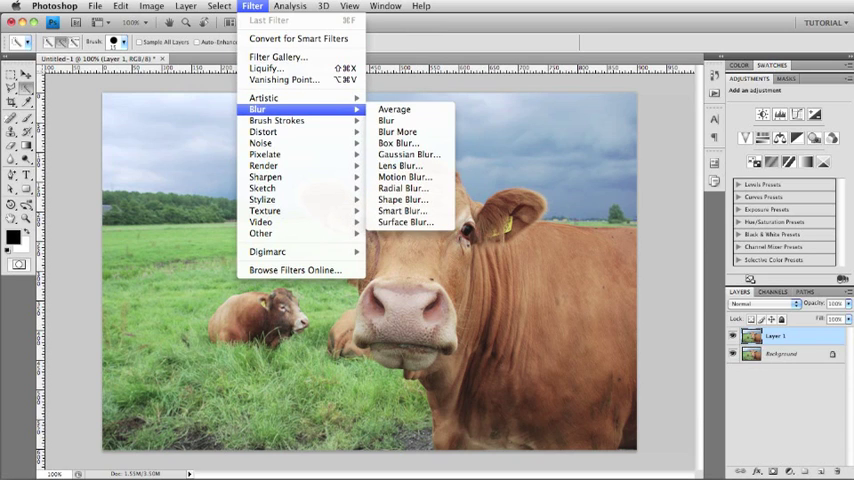
pyautogui.click(399, 165)
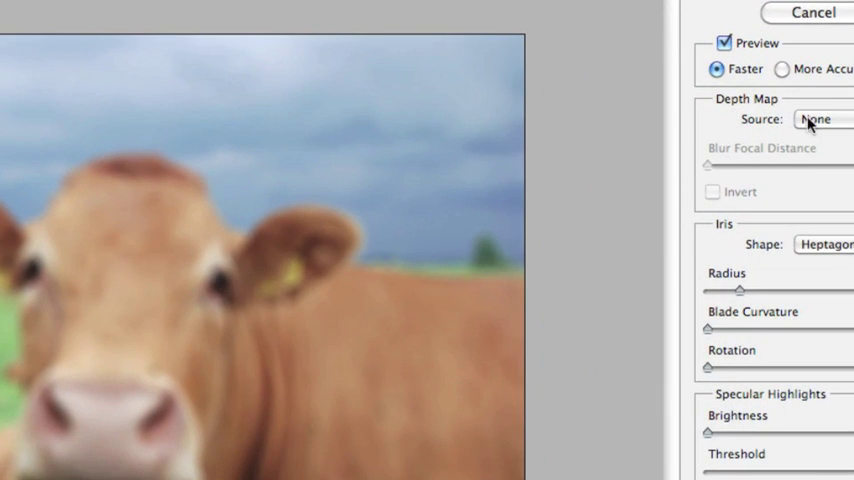
# - Use Alpha 1 as the Lens Blur depth map and lower Radius to 10
pyautogui.click(818, 119)
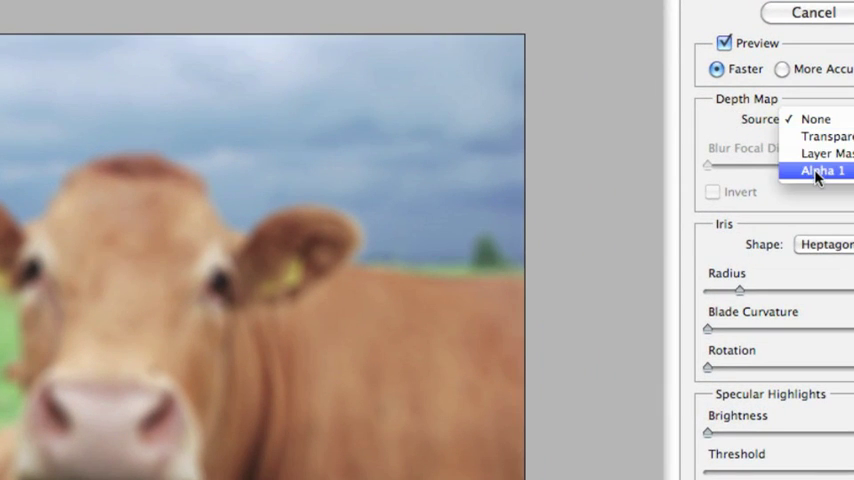
pyautogui.click(820, 170)
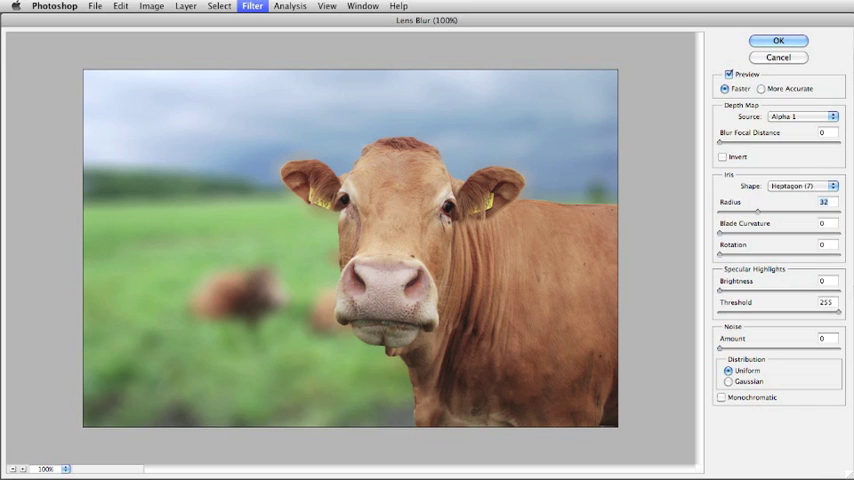
pyautogui.moveTo(757, 211); pyautogui.dragTo(737, 211)
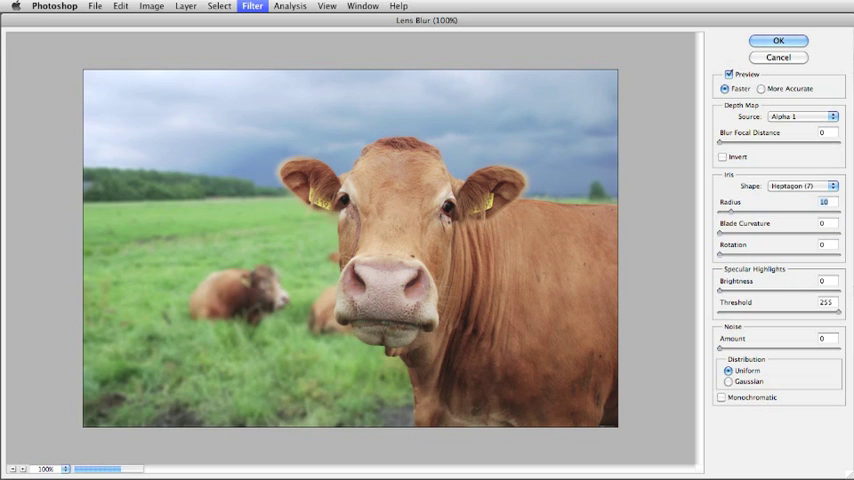
pyautogui.moveTo(780, 223)
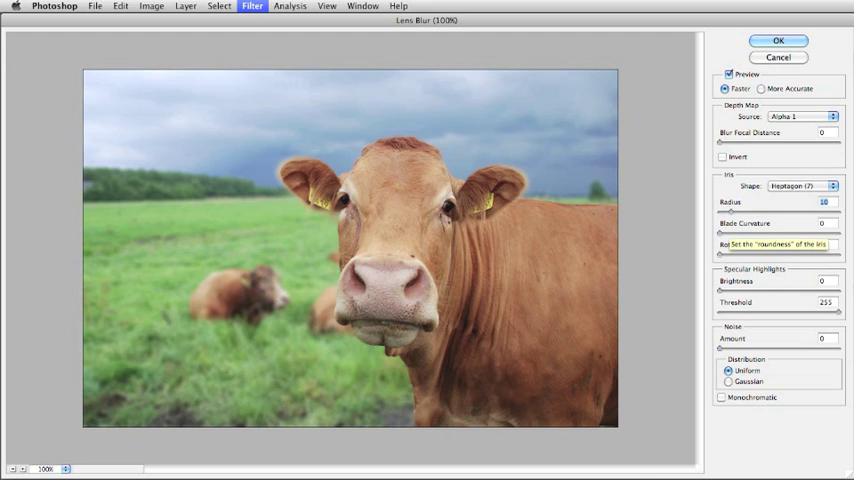
pyautogui.moveTo(775, 281)
pyautogui.write('4')
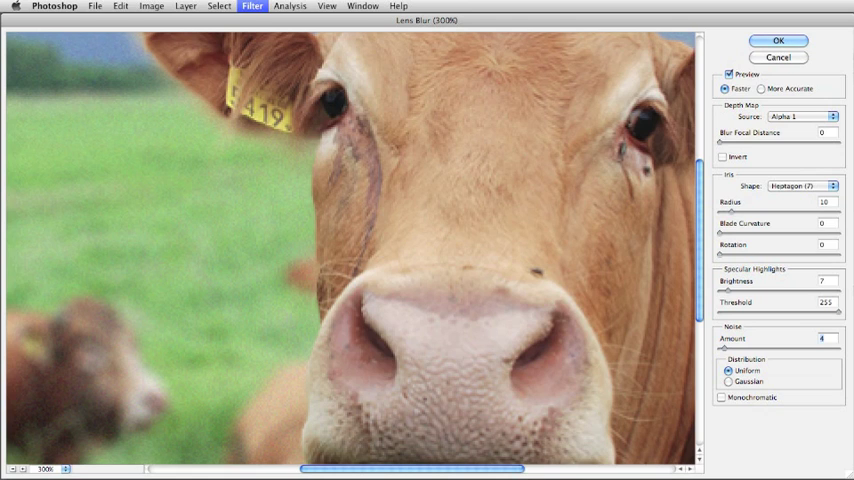
# - Set Specular Highlights Brightness to 7 and Noise Amount to 4
pyautogui.click(731, 353)
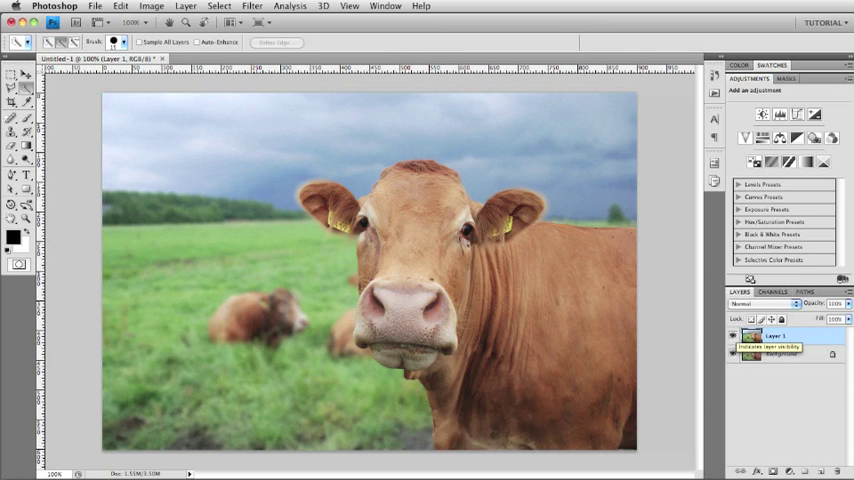
# - Apply Lens Blur and toggle Layer 1's visibility to compare with the original
pyautogui.click(780, 336)
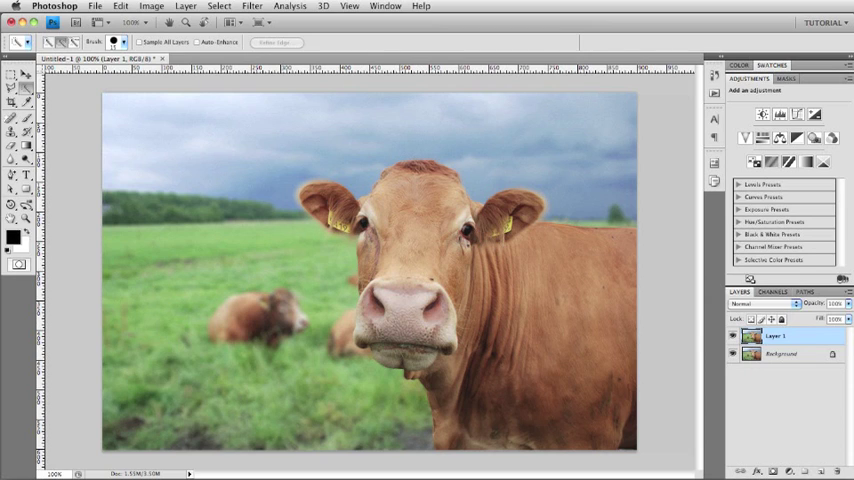